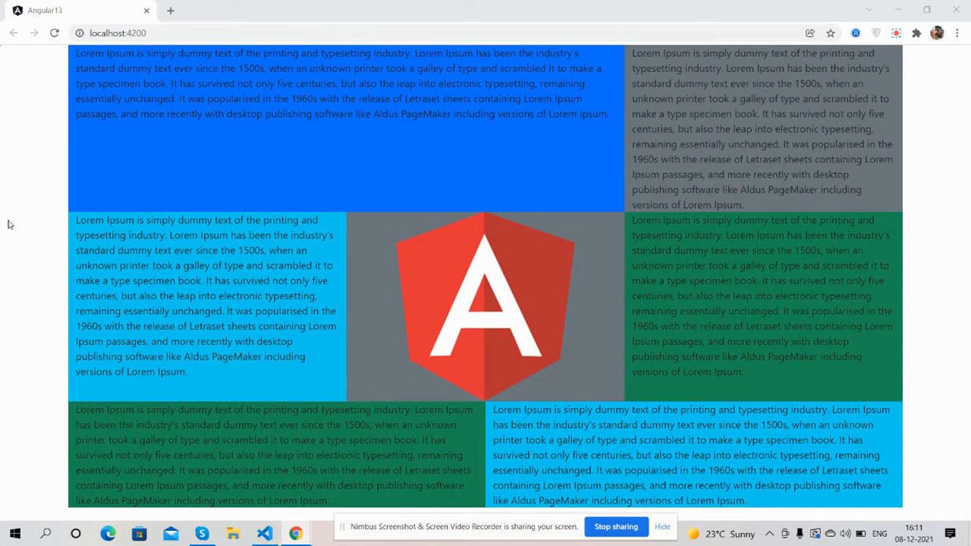
mouse_move(170, 191)
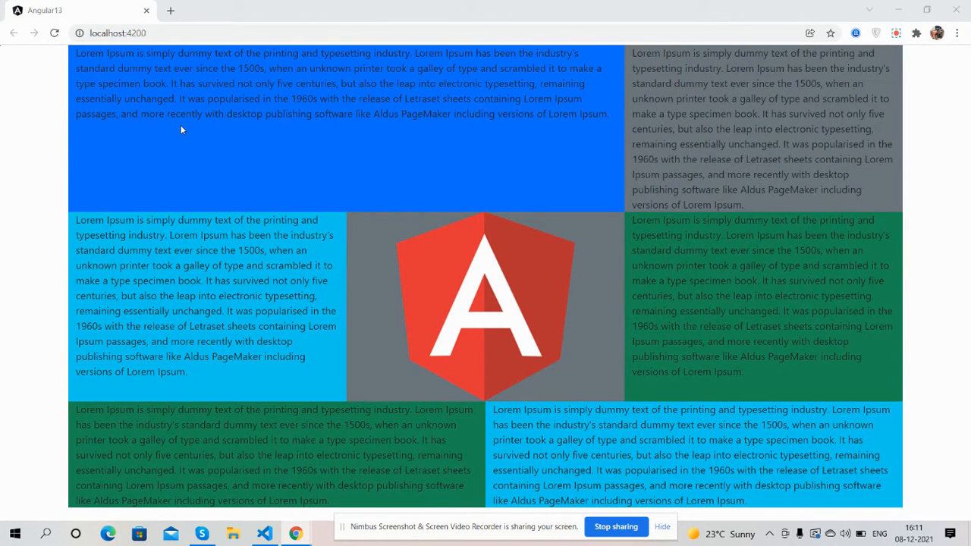
mouse_move(43, 61)
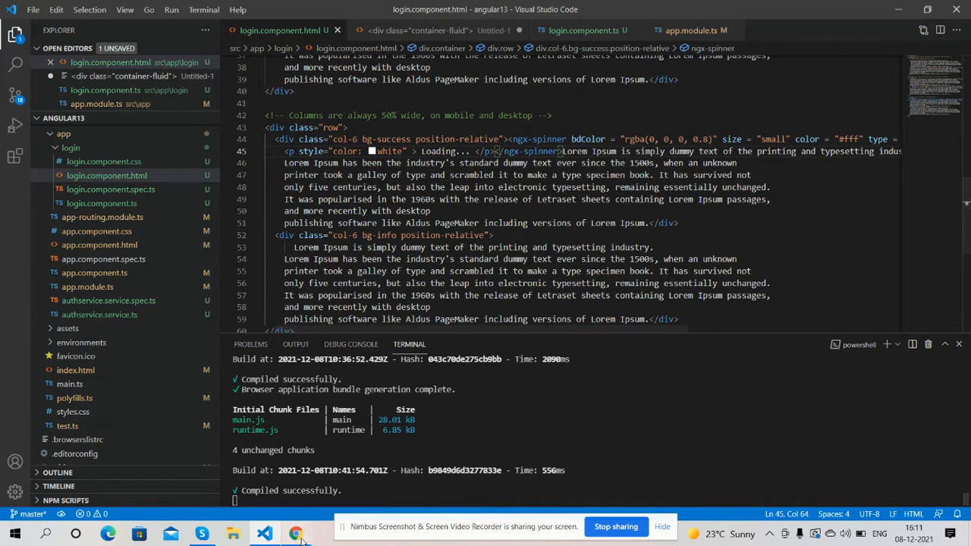
Cut the ngx-spinner element from the bg-success div and bring up app.module.ts with the NgxSpinnerModule import.
click(296, 535)
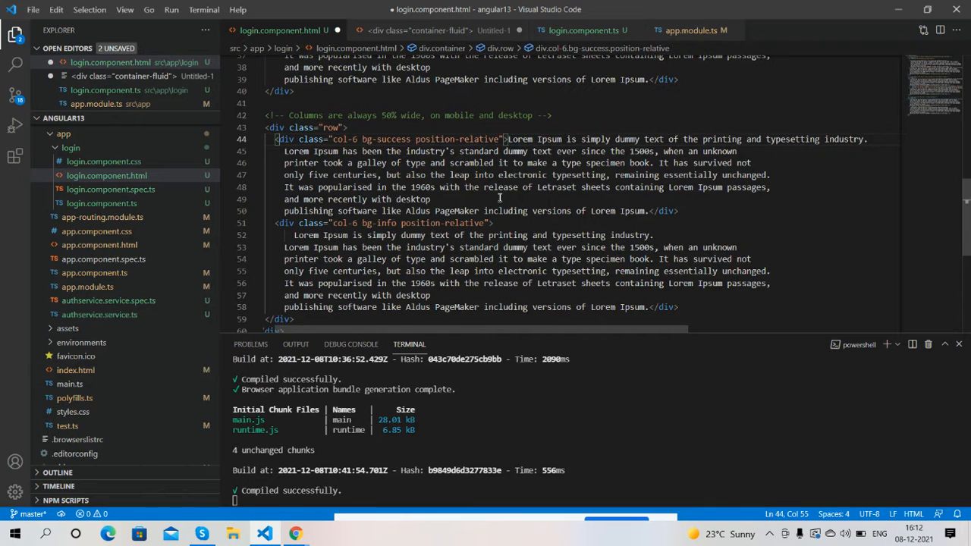
scroll(down, 3)
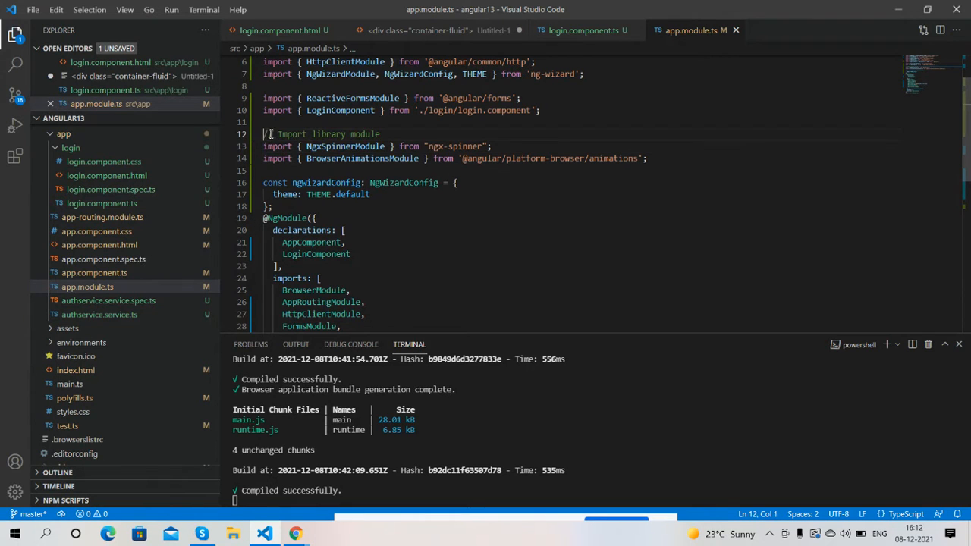
drag(263, 134, 492, 146)
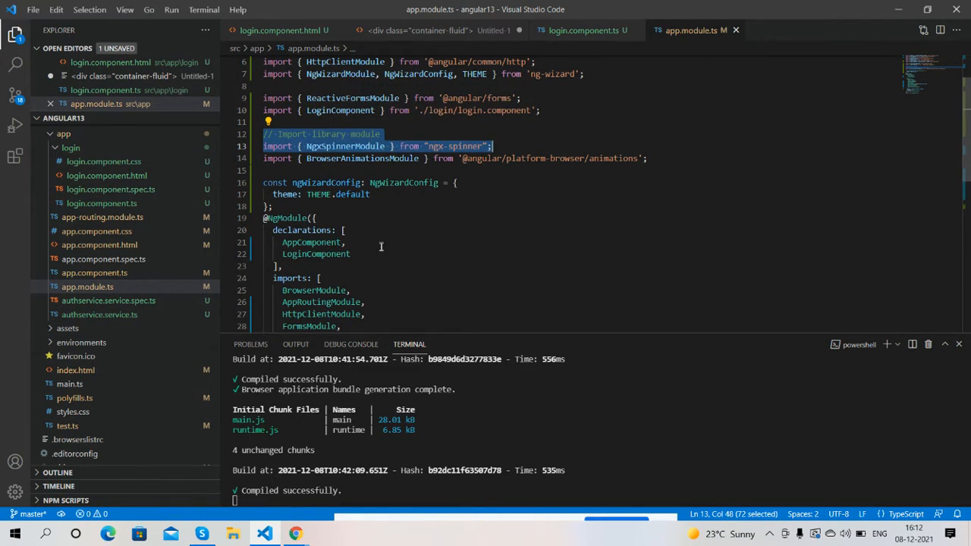
scroll(down, 3)
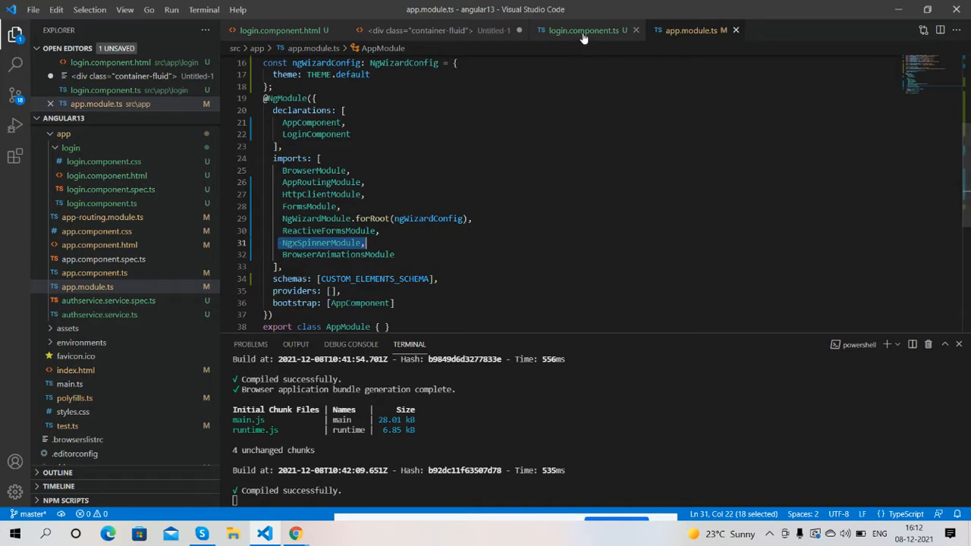
Review login.component.ts where ngOnInit calls spinner.show() and a 5-second timeout calls spinner.hide().
click(580, 30)
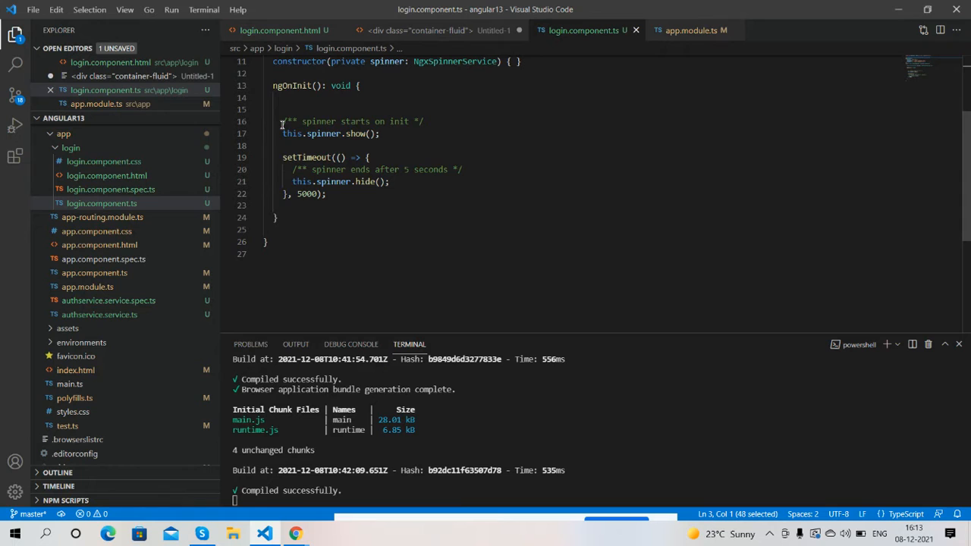
mouse_move(345, 189)
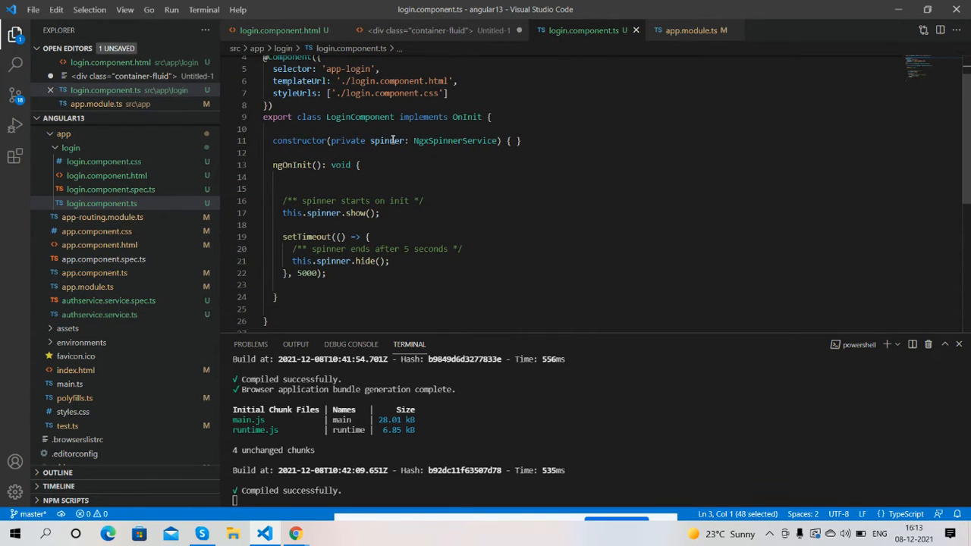
mouse_move(389, 140)
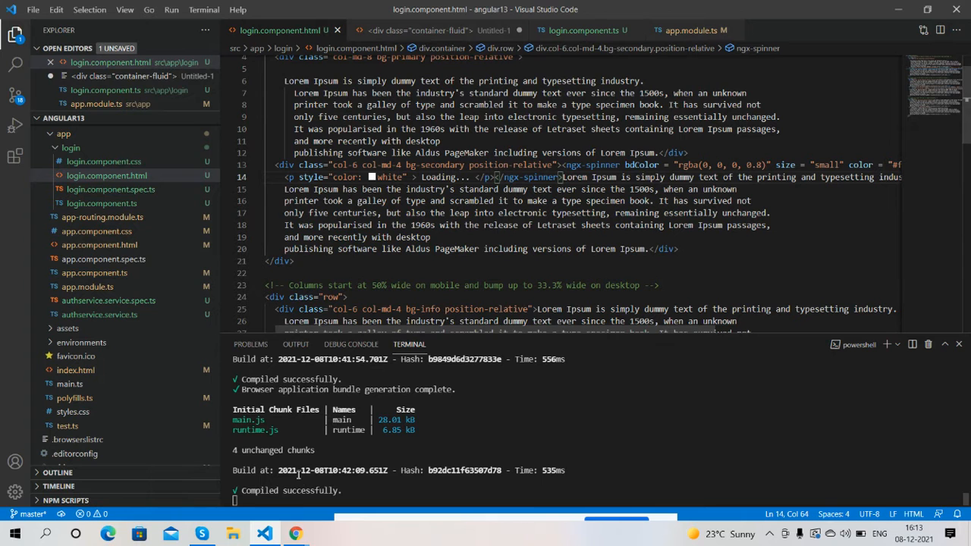
Reload localhost:4200 in Chrome to see the two Loading overlays, then return to the editor.
click(295, 534)
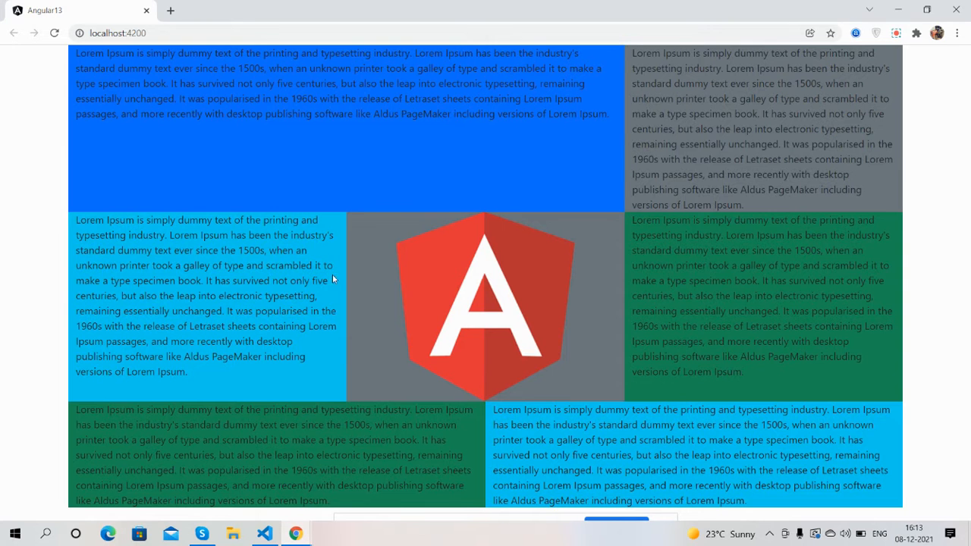
mouse_move(330, 239)
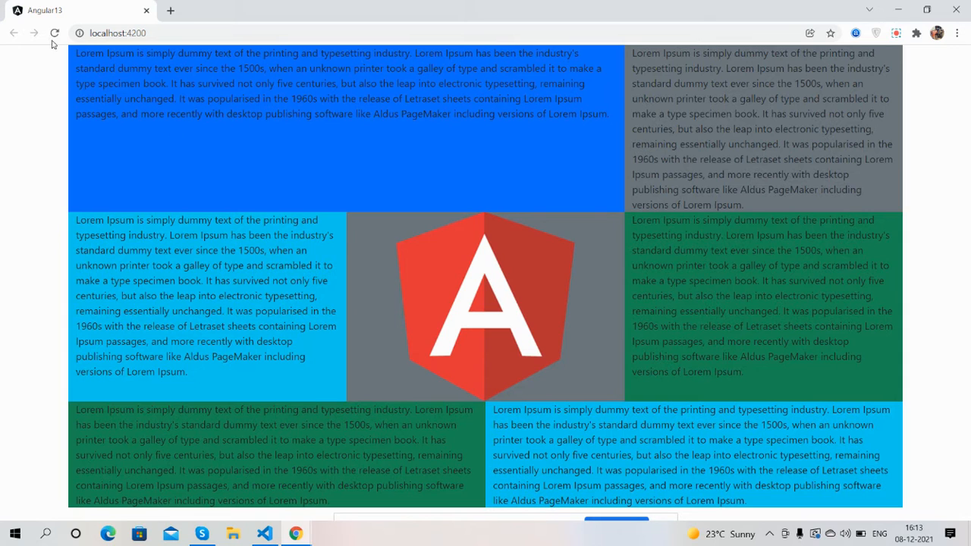
click(55, 34)
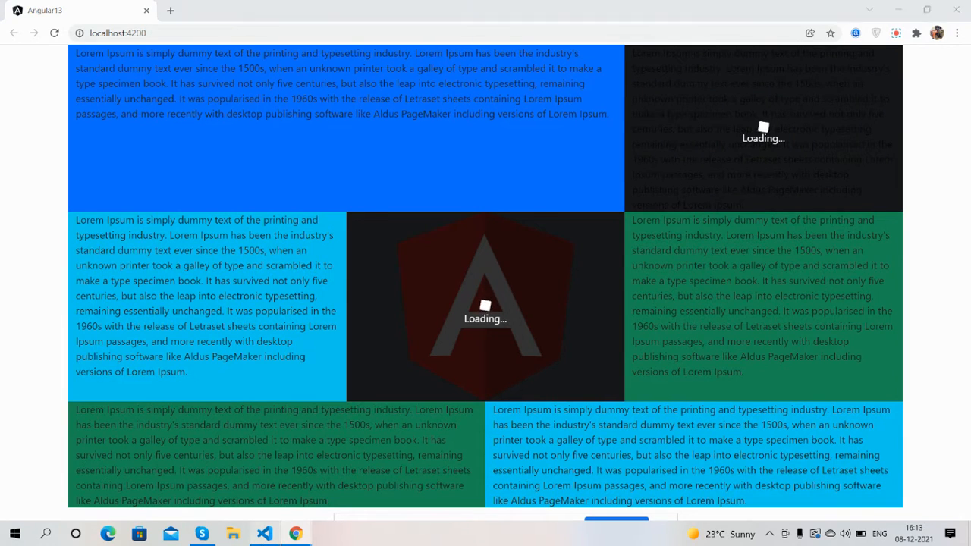
click(264, 534)
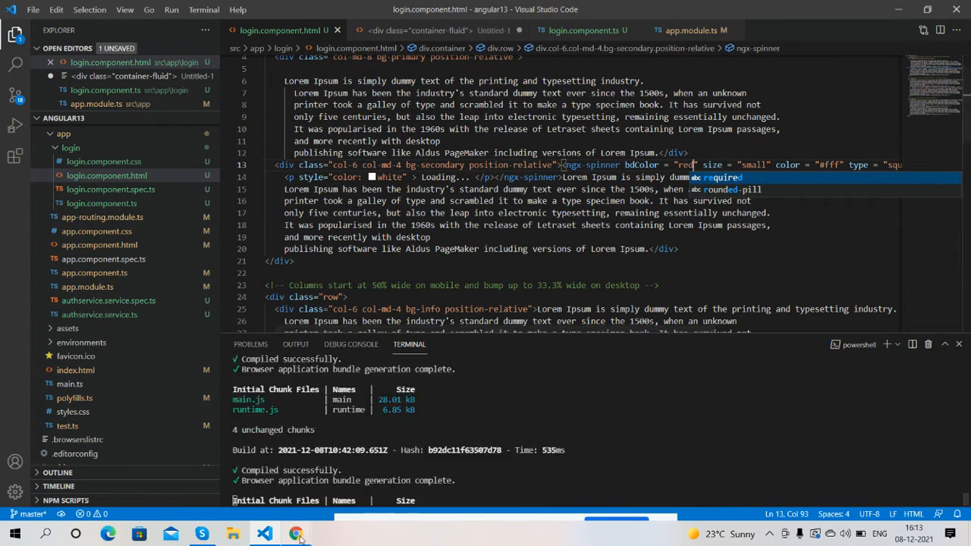
click(297, 534)
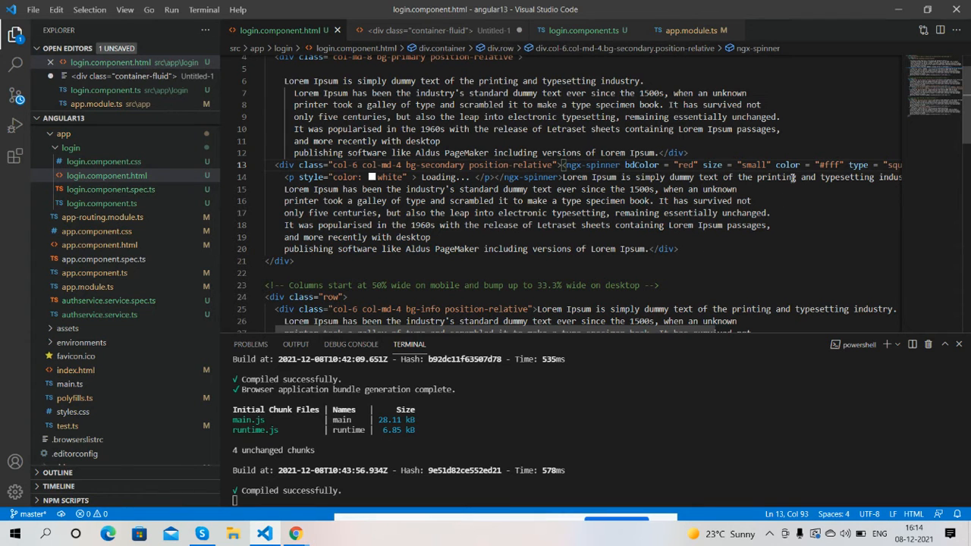
double_click(753, 164)
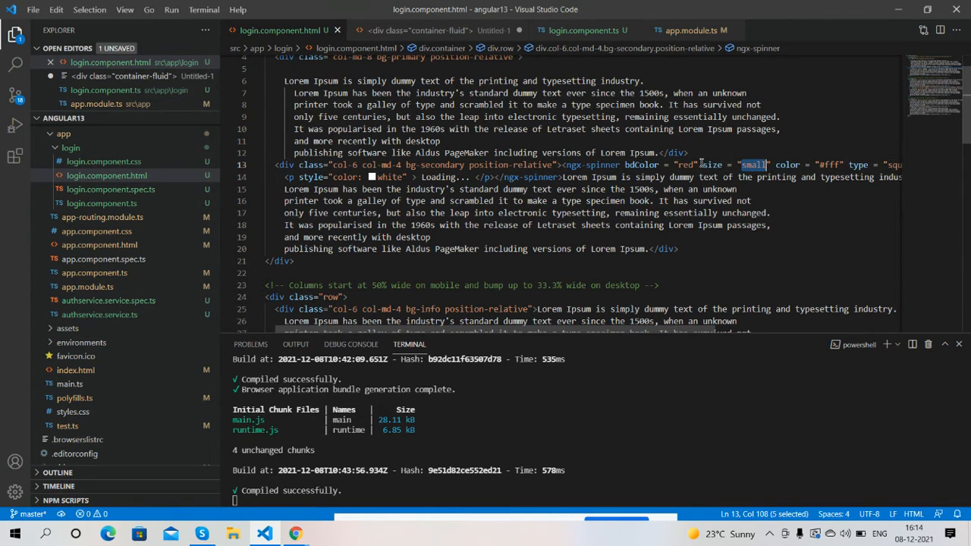
text(la)
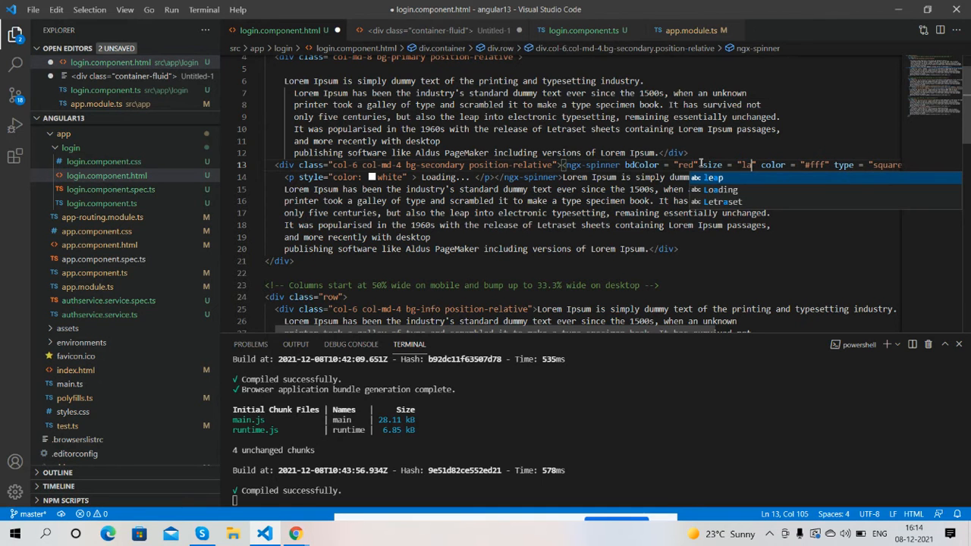
text(large)
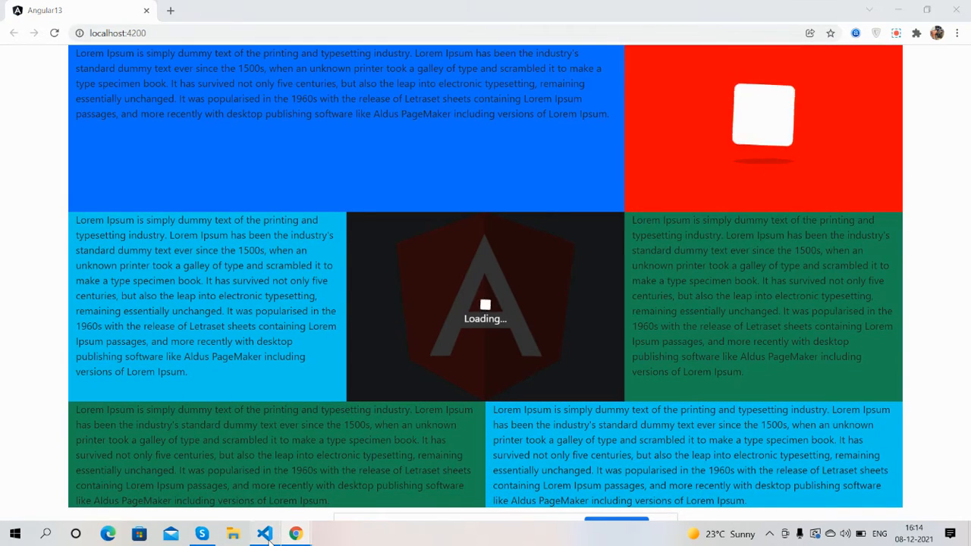
click(264, 535)
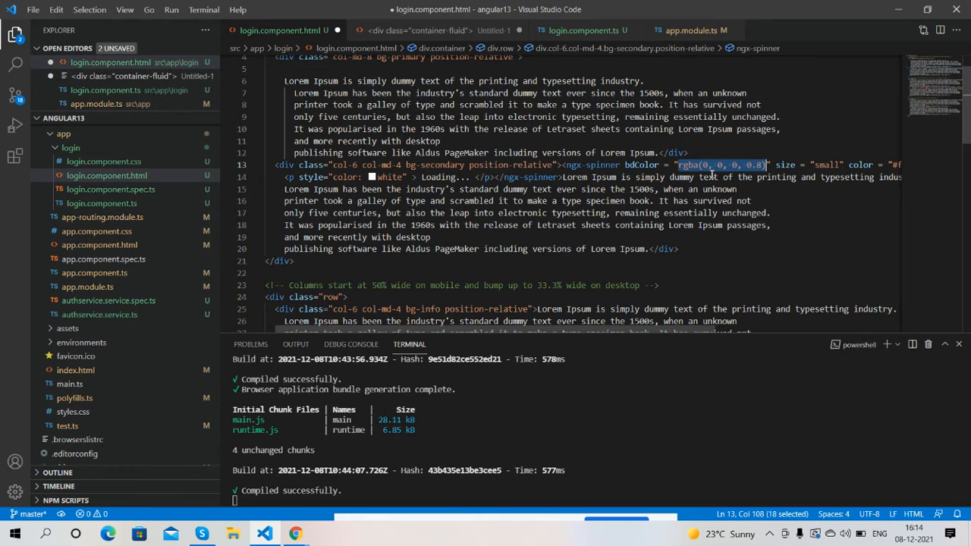
key(ctrl+s)
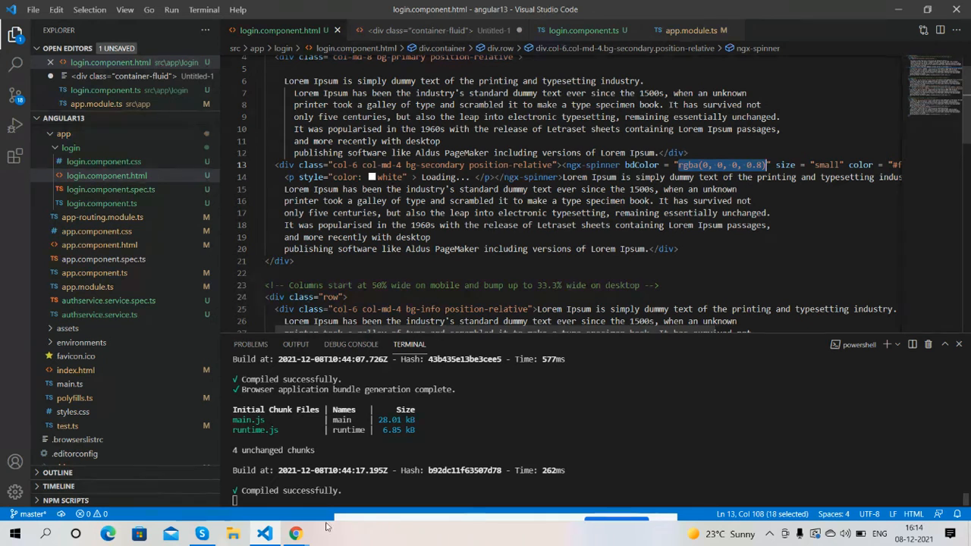
Check localhost:4200 in Chrome showing the six coloured blocks with no Loading overlays left.
click(294, 534)
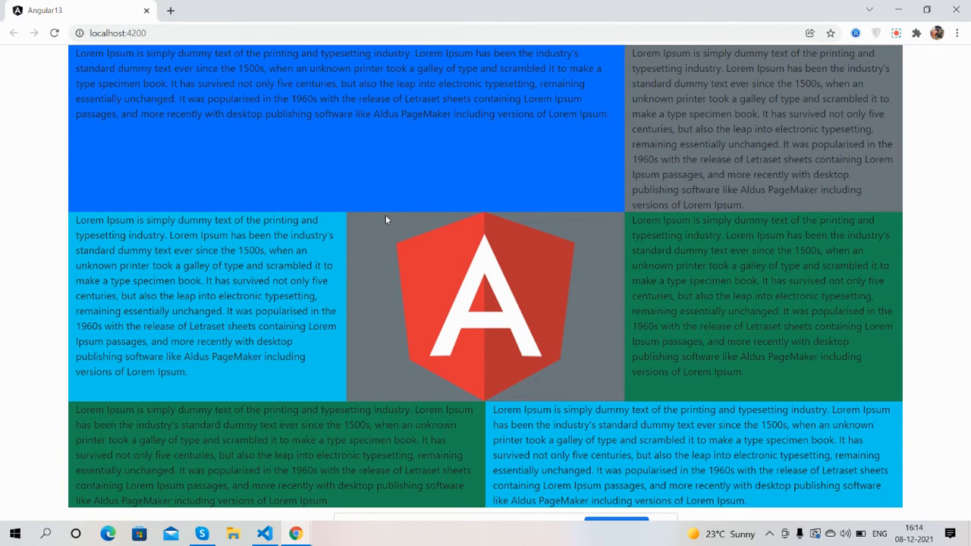
mouse_move(528, 525)
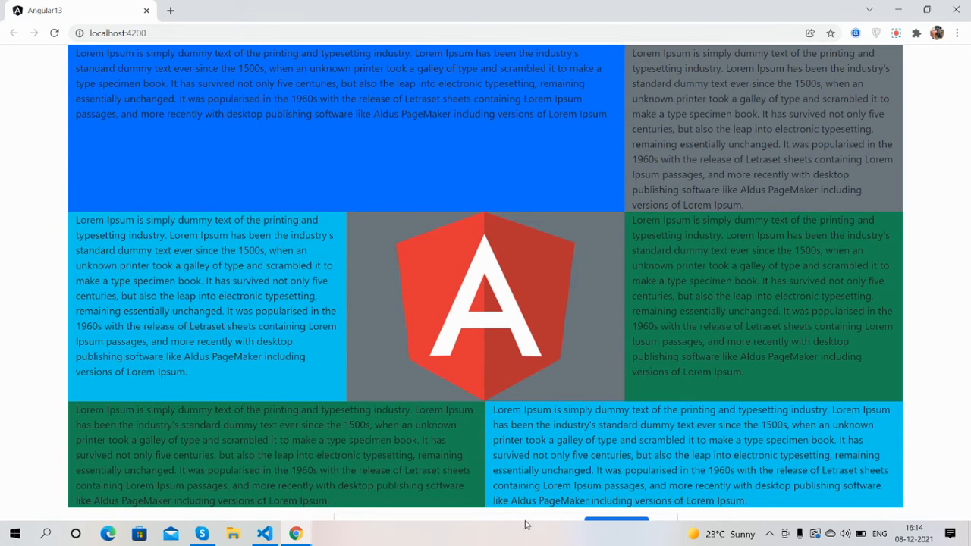